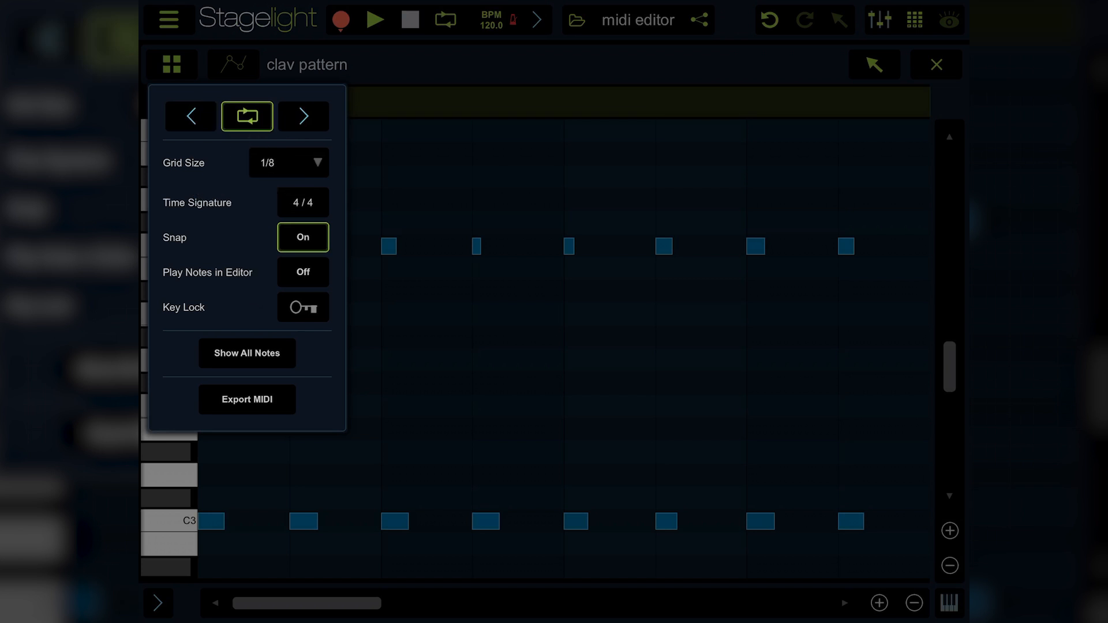
# Step: Open the Grid Size dropdown, currently 1/8, to list the clav pattern's resolutions
pyautogui.click(289, 163)
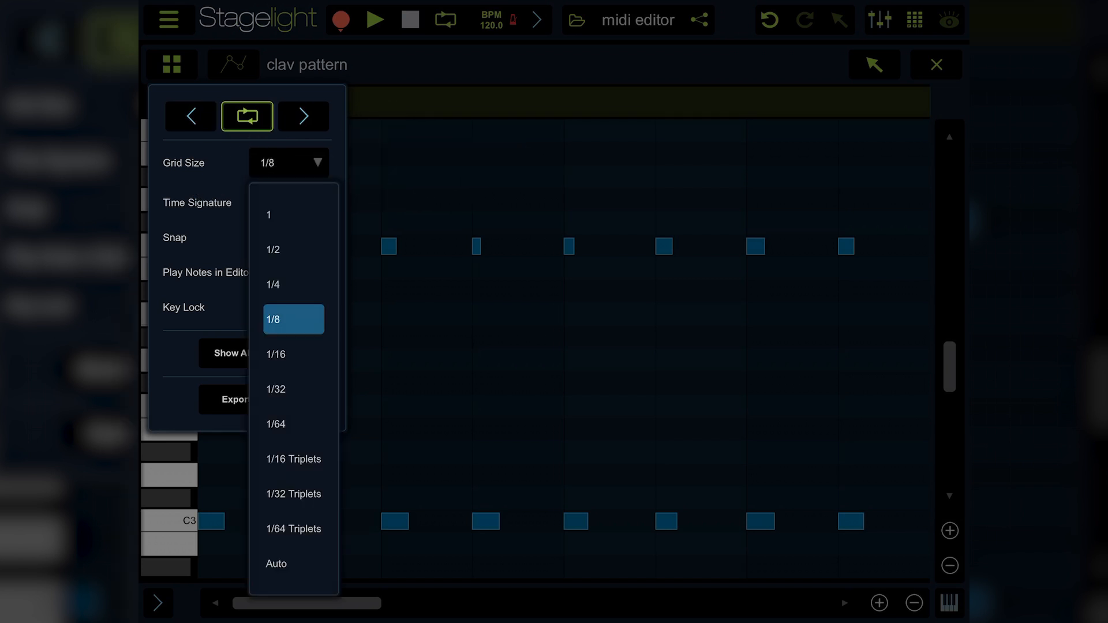